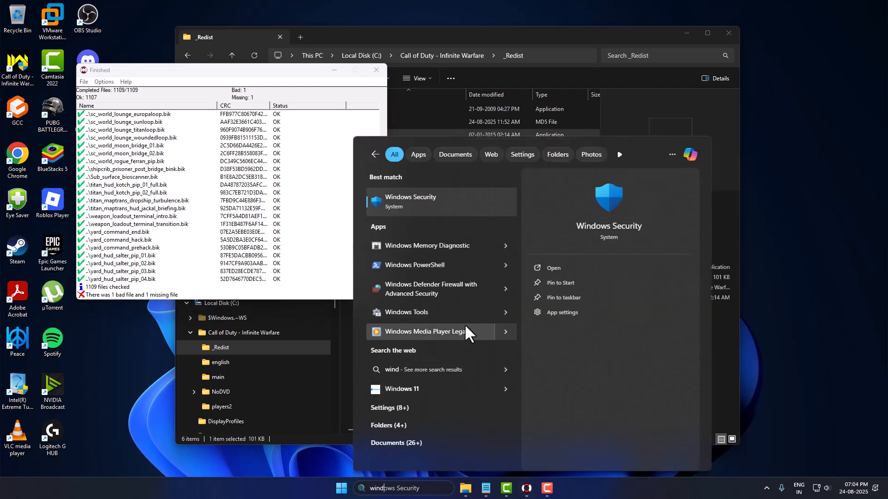
- Launch Windows Security from the Start search best match
left_click(410, 201)
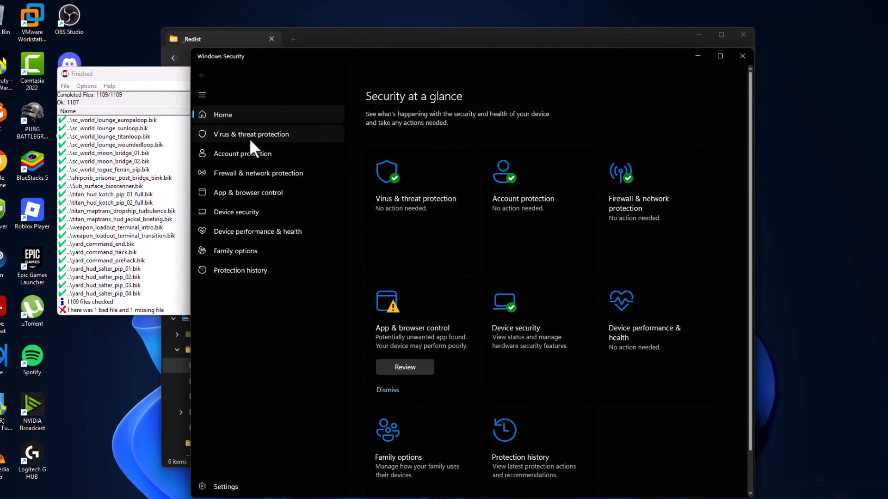
- Go to Virus & threat protection settings and switch Real-time protection off
left_click(251, 134)
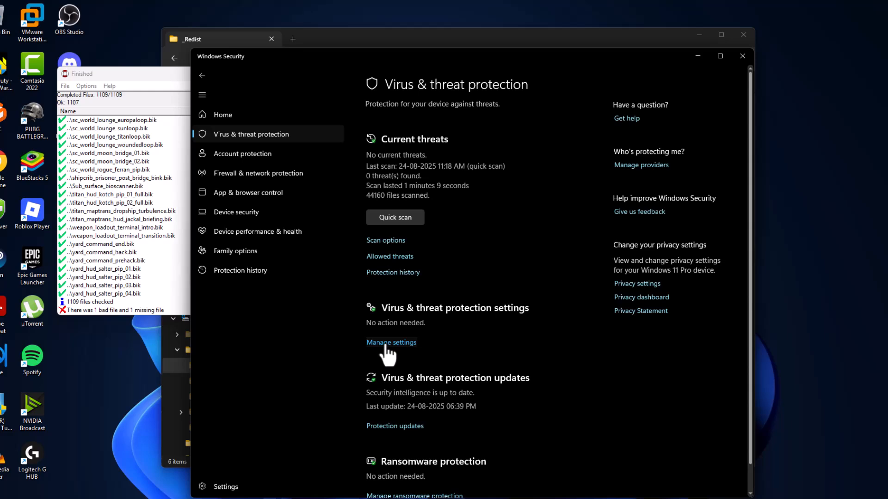
left_click(390, 343)
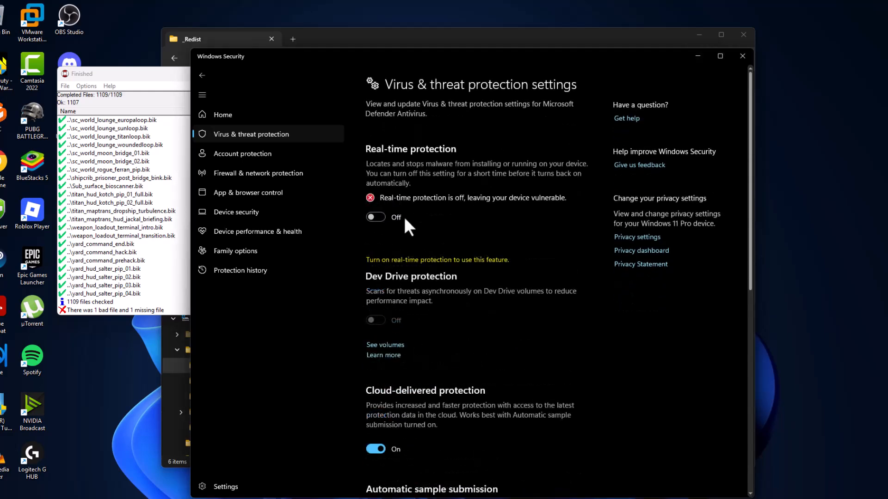
mouse_move(752, 271)
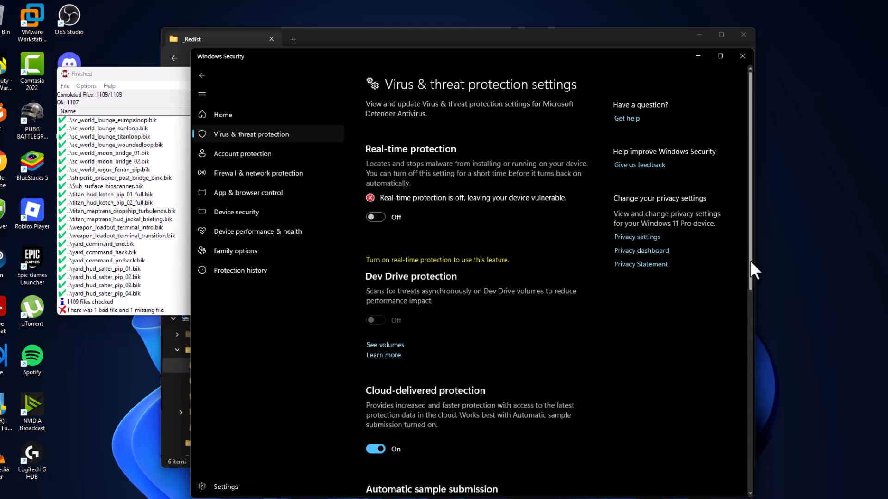
scroll("down", 3)
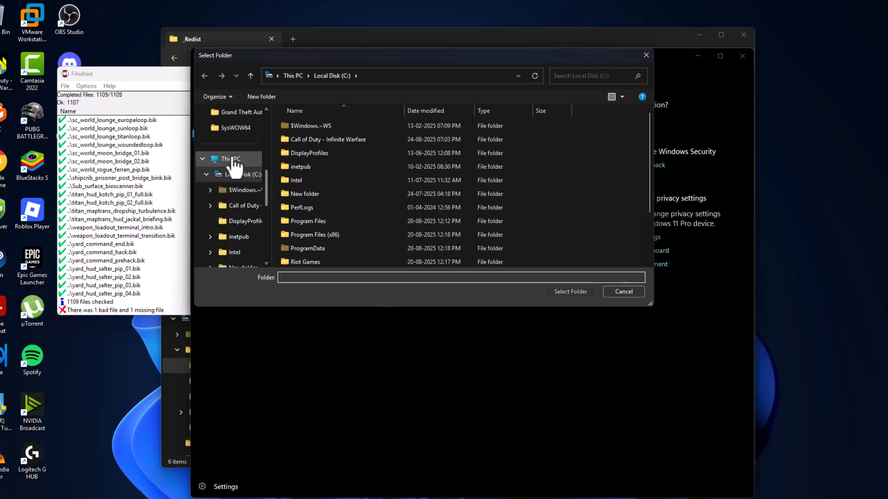
- Browse This PC in the Select Folder dialog for a scan exclusion
left_click(329, 140)
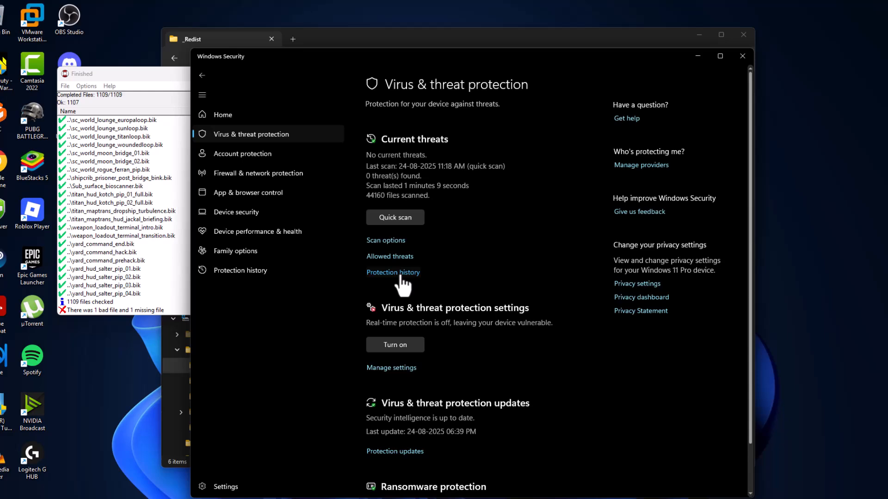
- In Protection history, allow the flagged Call of Duty - Infinite Warfare DLL on the device
left_click(393, 271)
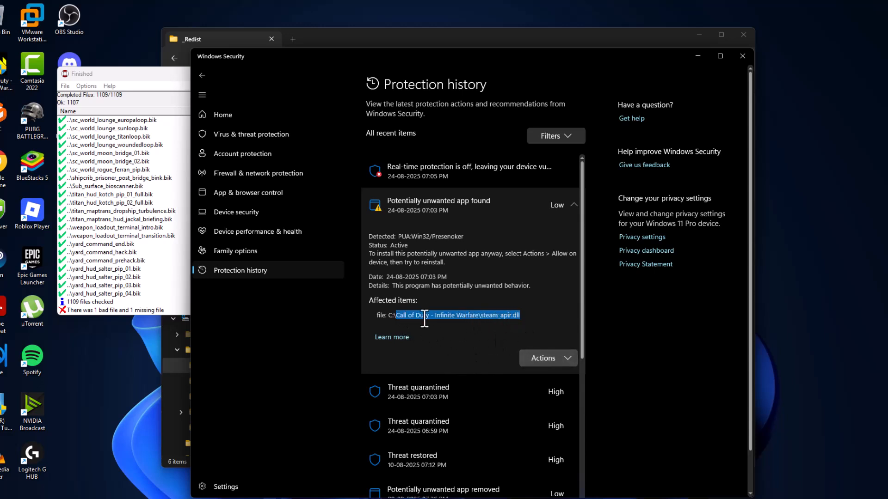
left_click(547, 358)
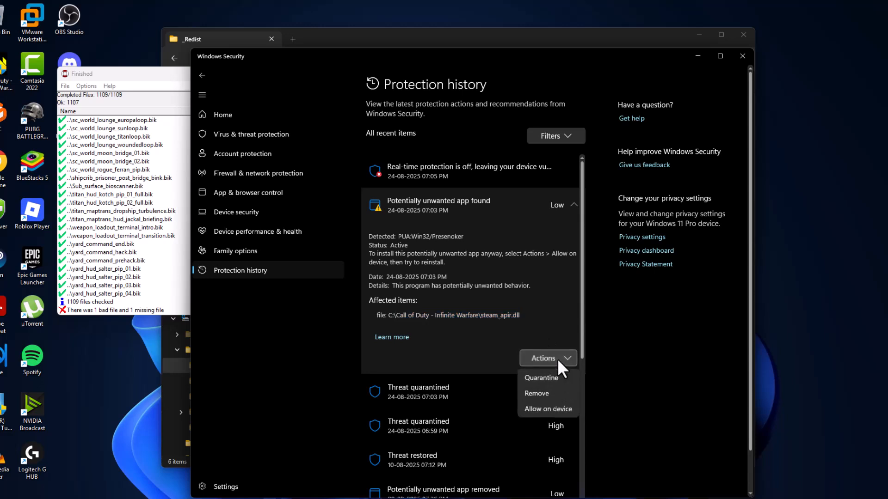
mouse_move(557, 419)
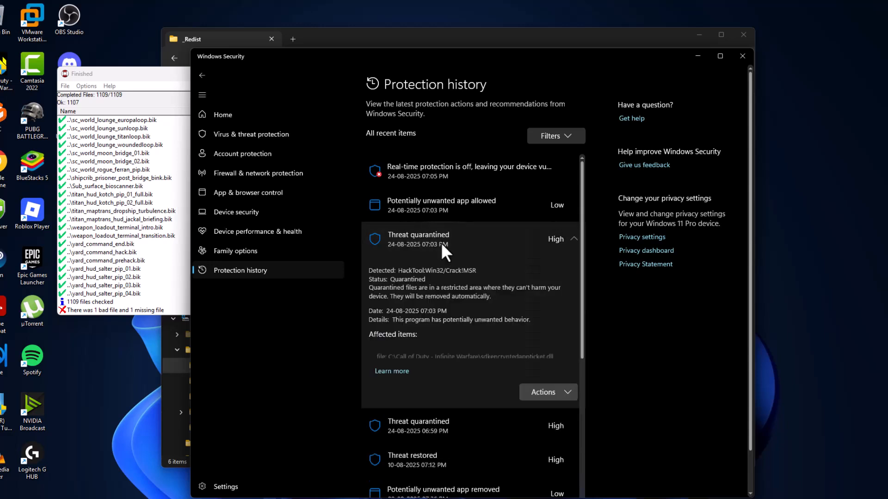
- Restore the quarantined sdkencryptedappticket.dll and the second quarantined game file
left_click_drag(398, 350, 548, 349)
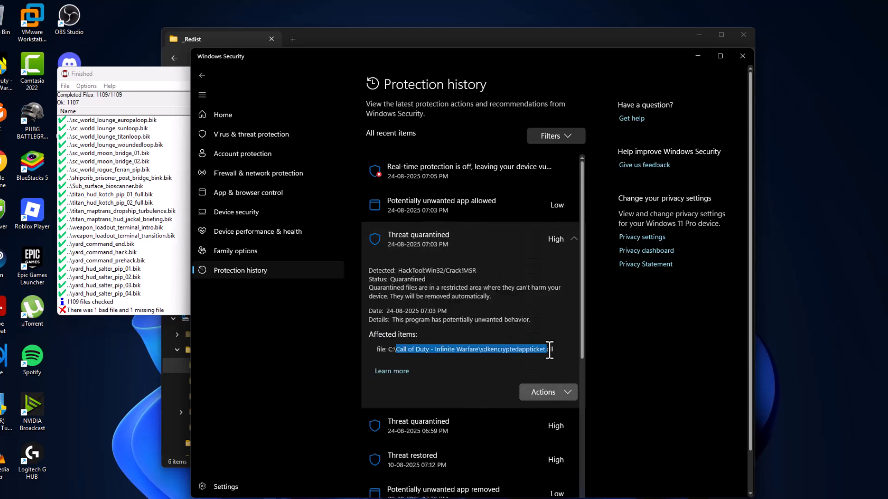
left_click(547, 392)
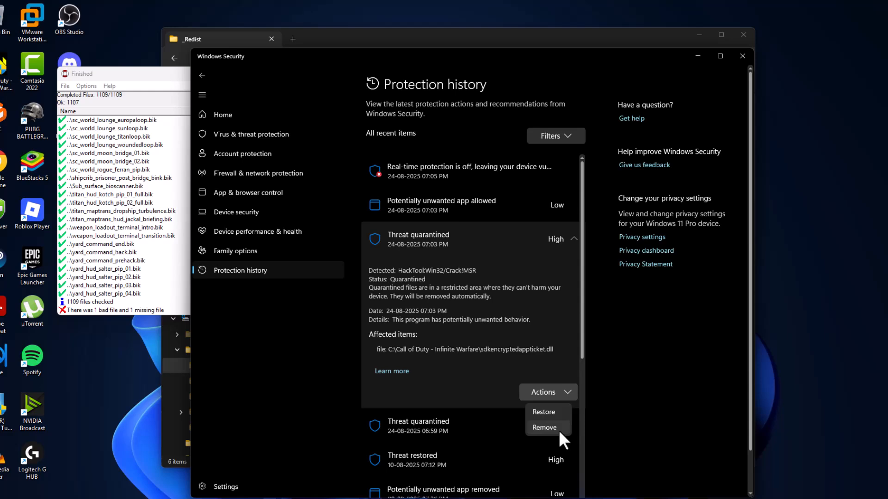
left_click(542, 411)
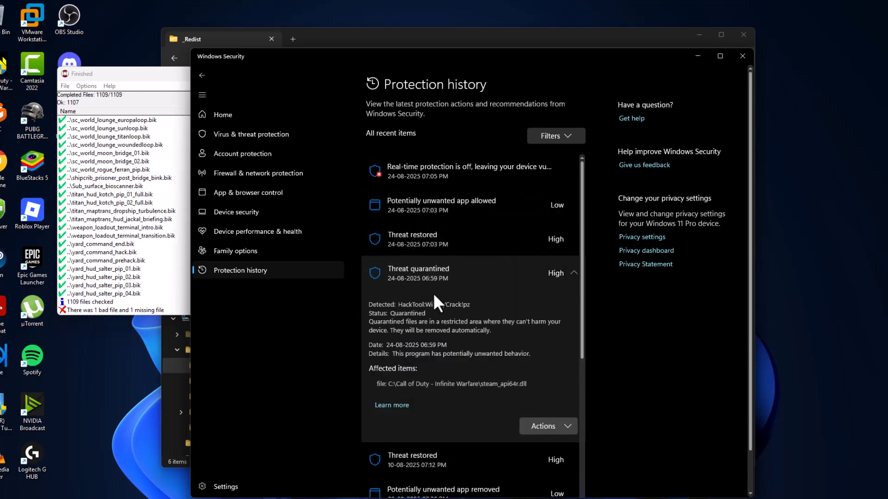
left_click_drag(397, 382, 523, 382)
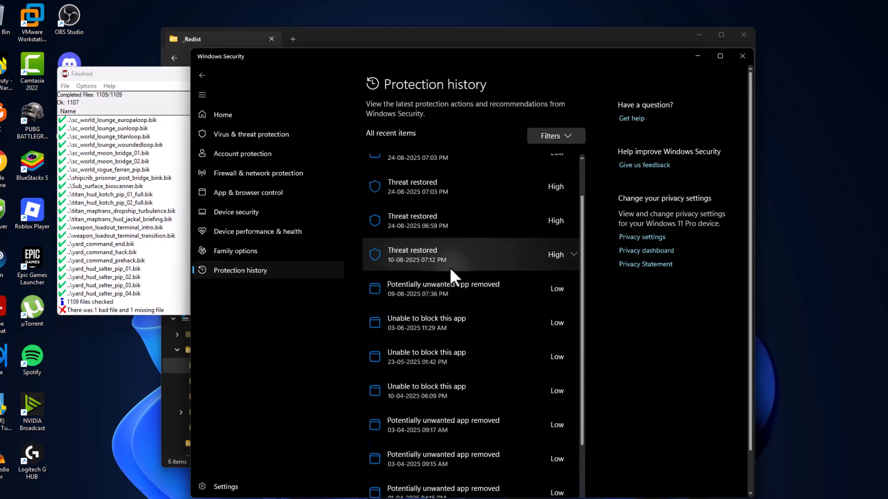
mouse_move(478, 281)
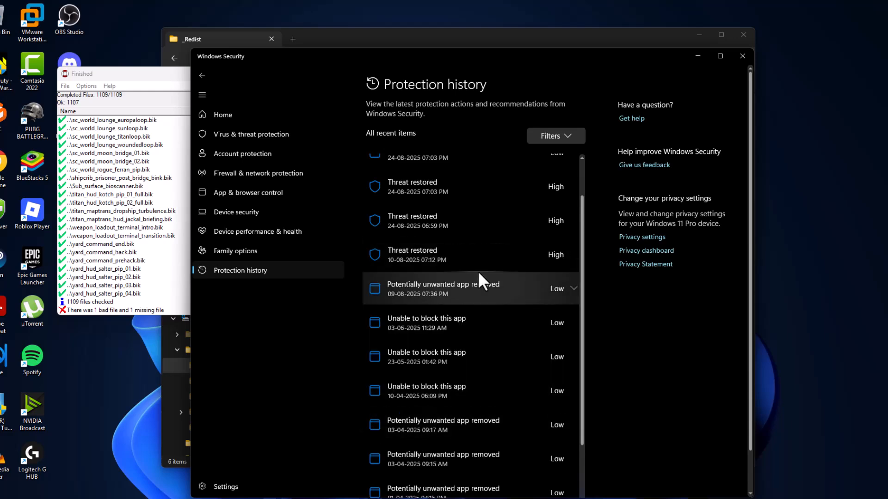
left_click(470, 288)
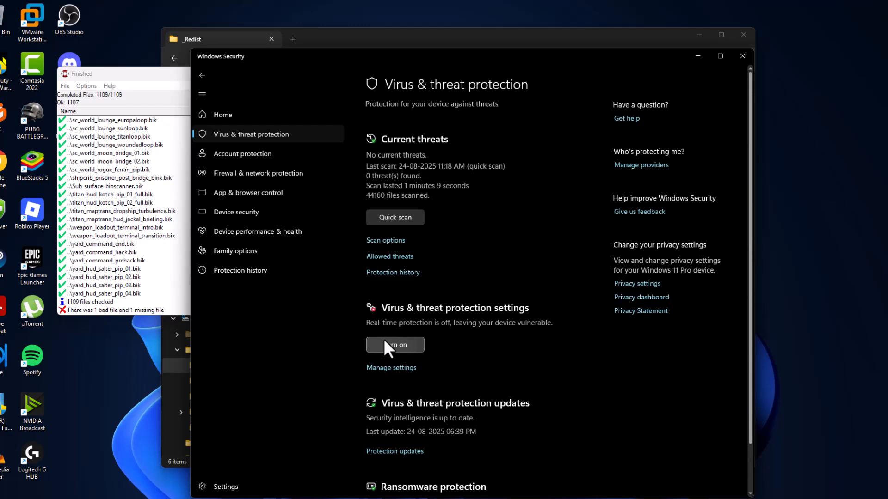
- Turn real-time protection back on from the Virus & threat protection page
left_click(391, 367)
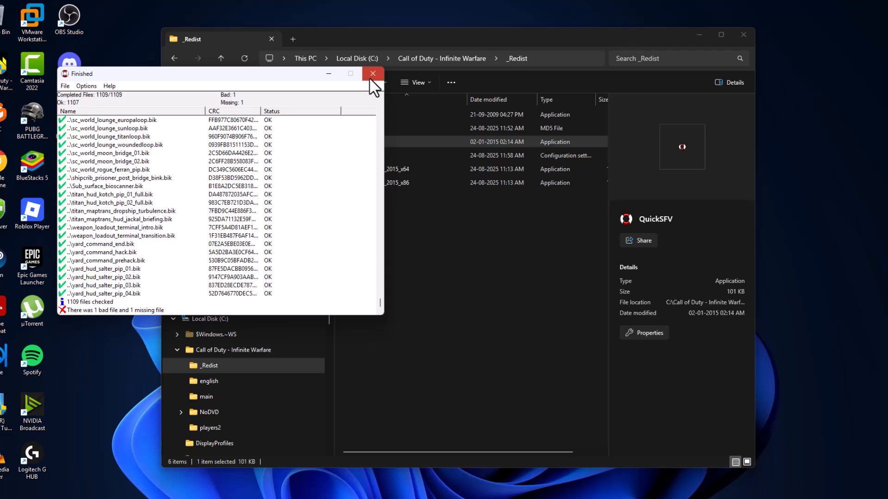
- Rerun QuickSFV in _Redist so all 1109 files report OK, then go back to the game folder
left_click(373, 74)
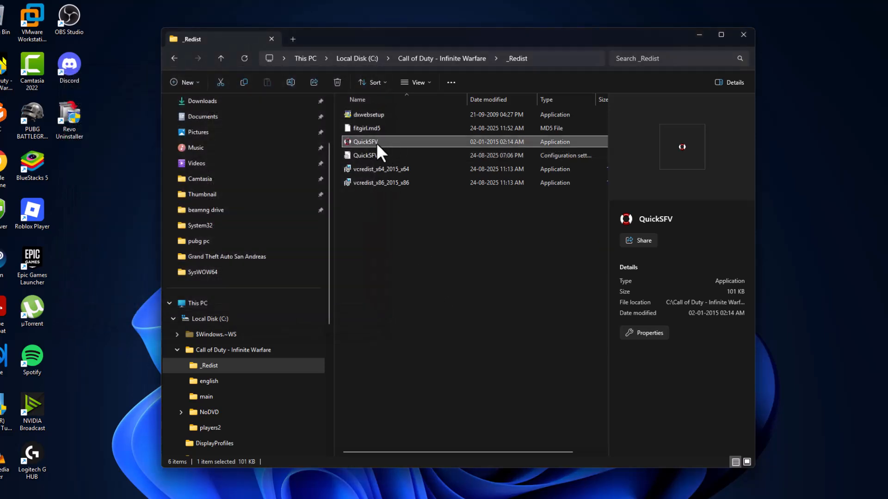
double_click(363, 141)
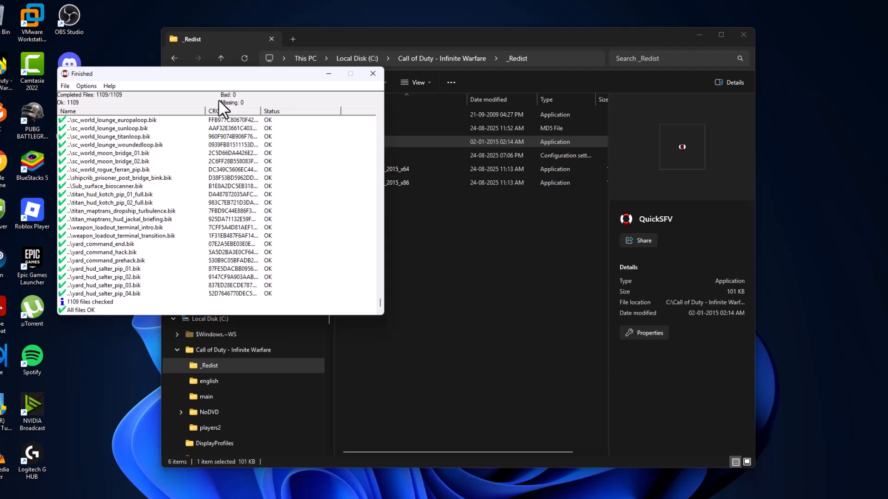
mouse_move(238, 108)
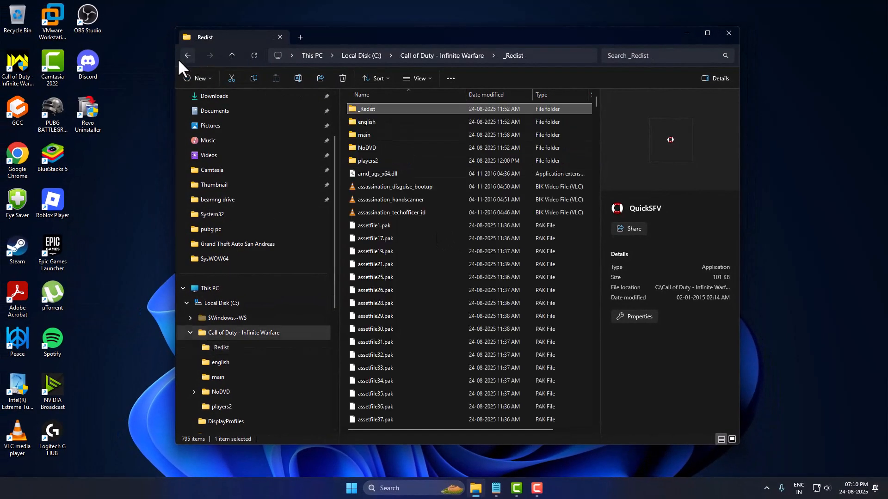
left_click(187, 54)
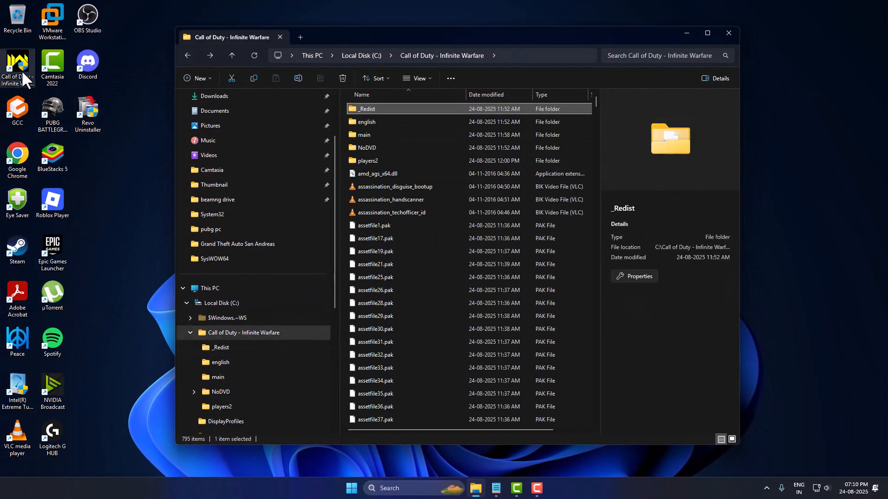